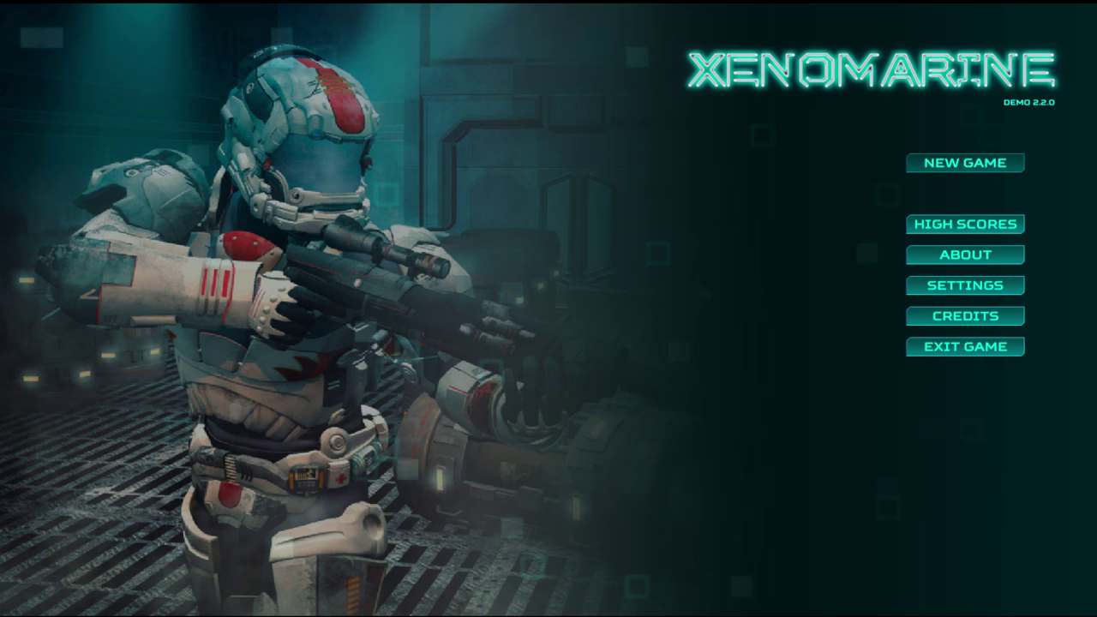
- Start a new Xenomarine game from the NEW GAME option on the main menu
left_click(965, 163)
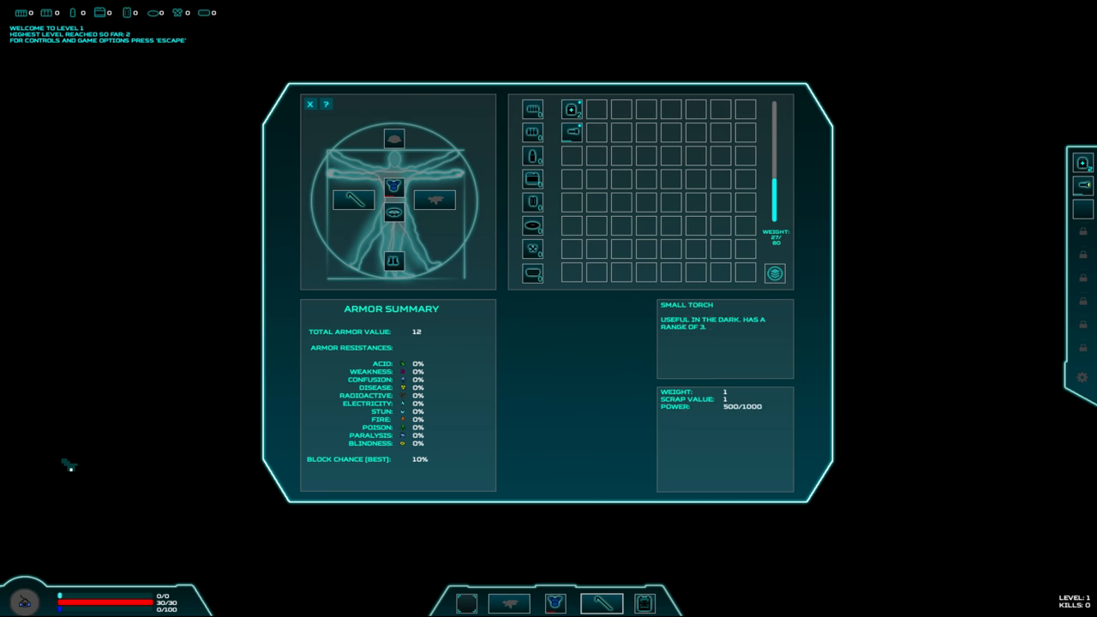
- Close the starting inventory and armor summary to reach the level 1 map
left_click(310, 103)
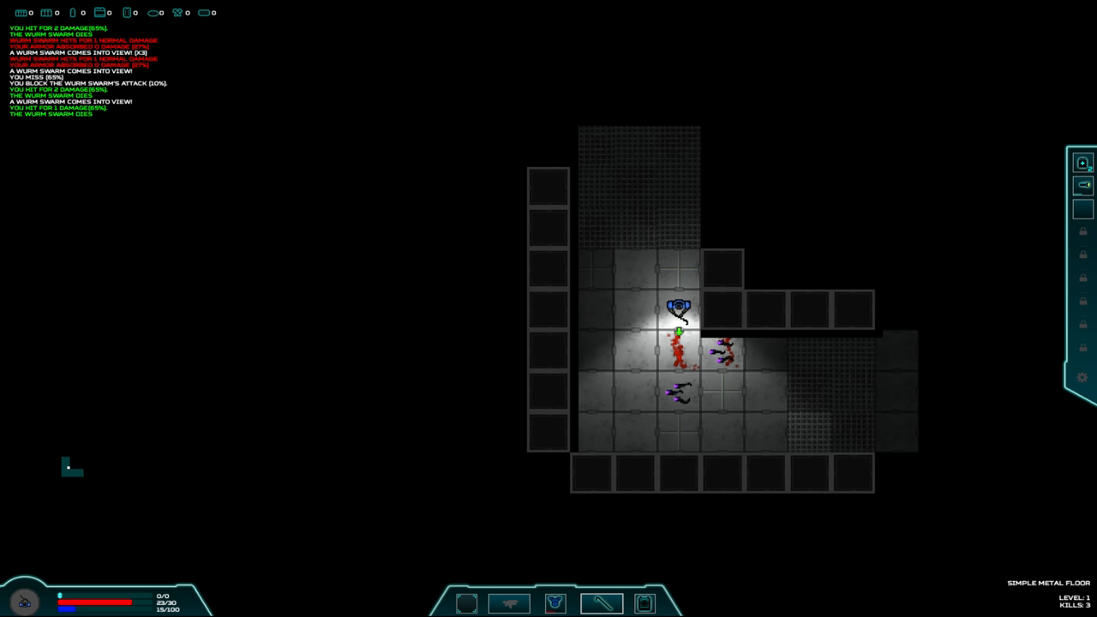
- Melee the adjacent wurm swarm with the crowbar
left_click(680, 270)
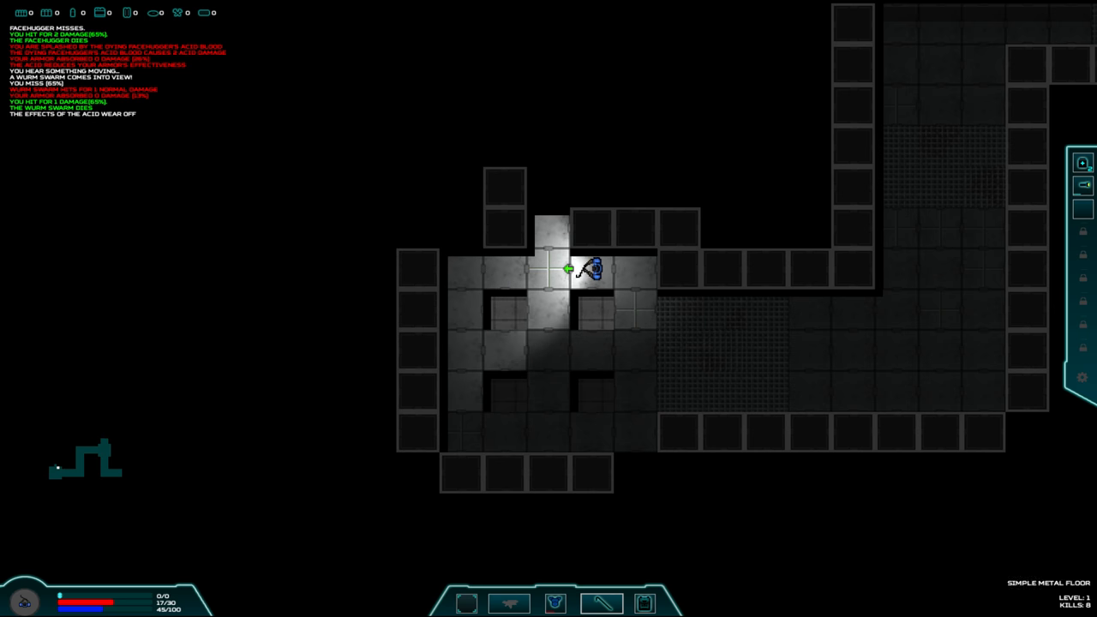
- Walk the marine west across the level 1 room, fighting enemies along the way
key("Right")
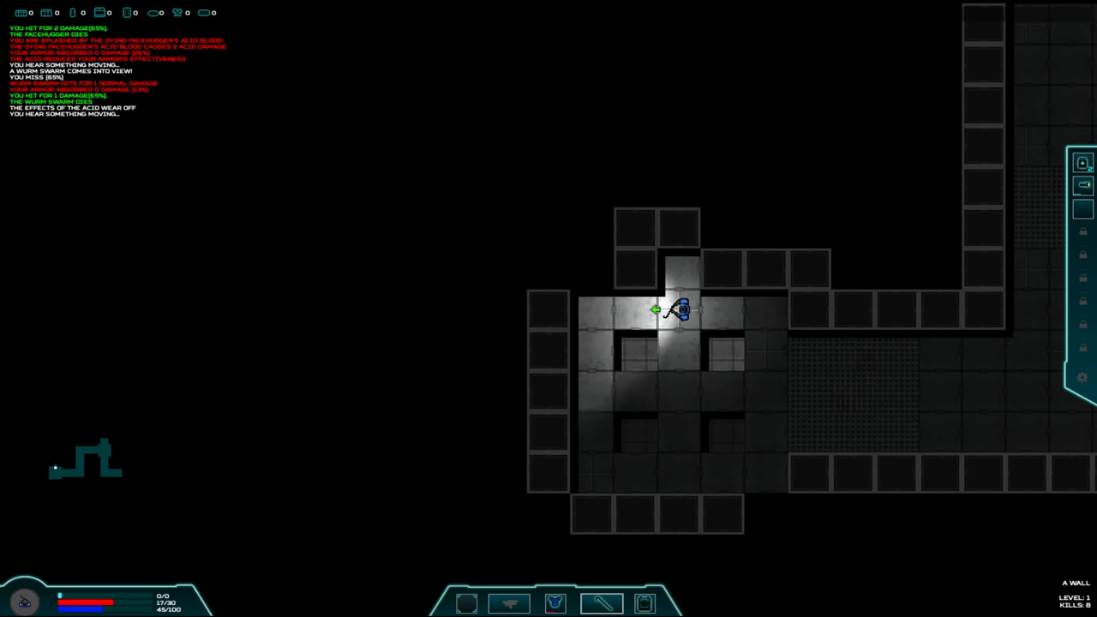
key("Down")
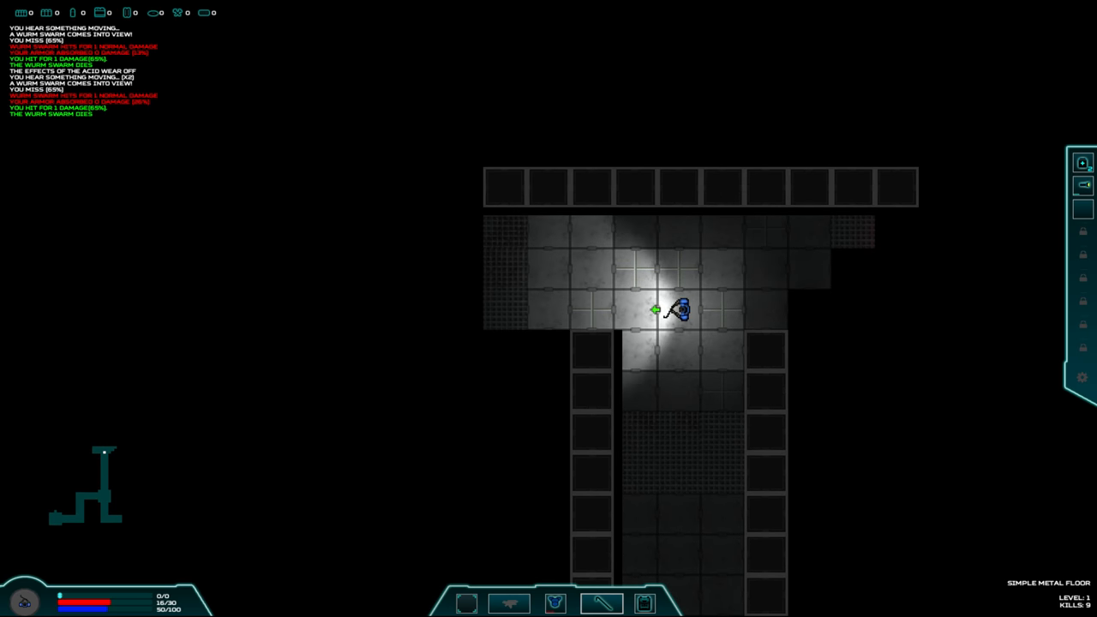
key("Left")
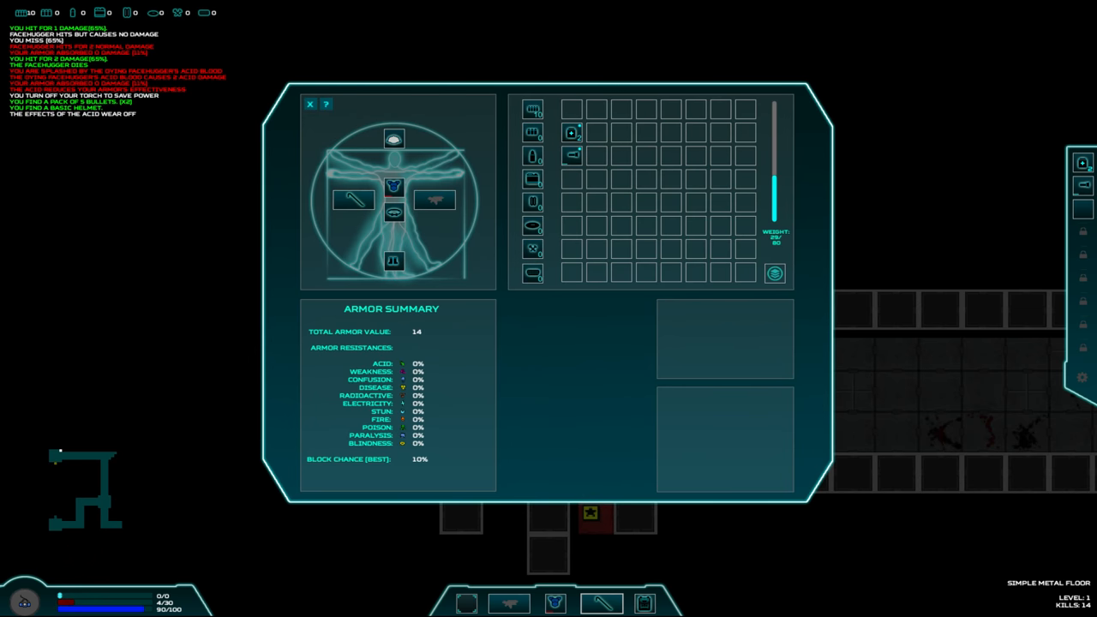
- Close the inventory with the Basic Helmet equipped and walk onto the level exit
left_click(309, 104)
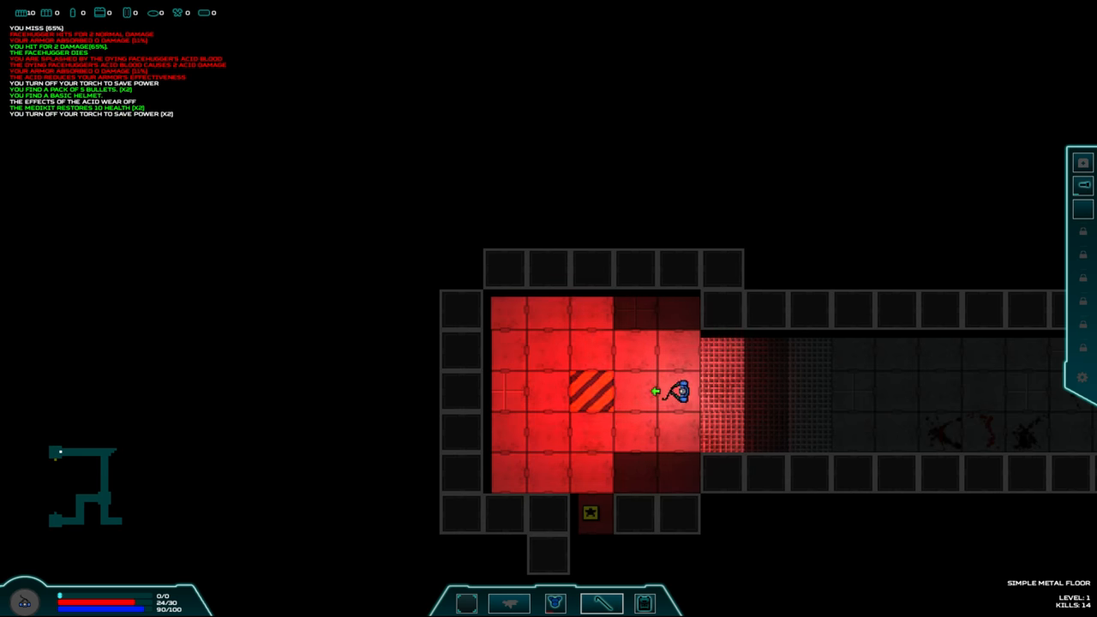
key("down")
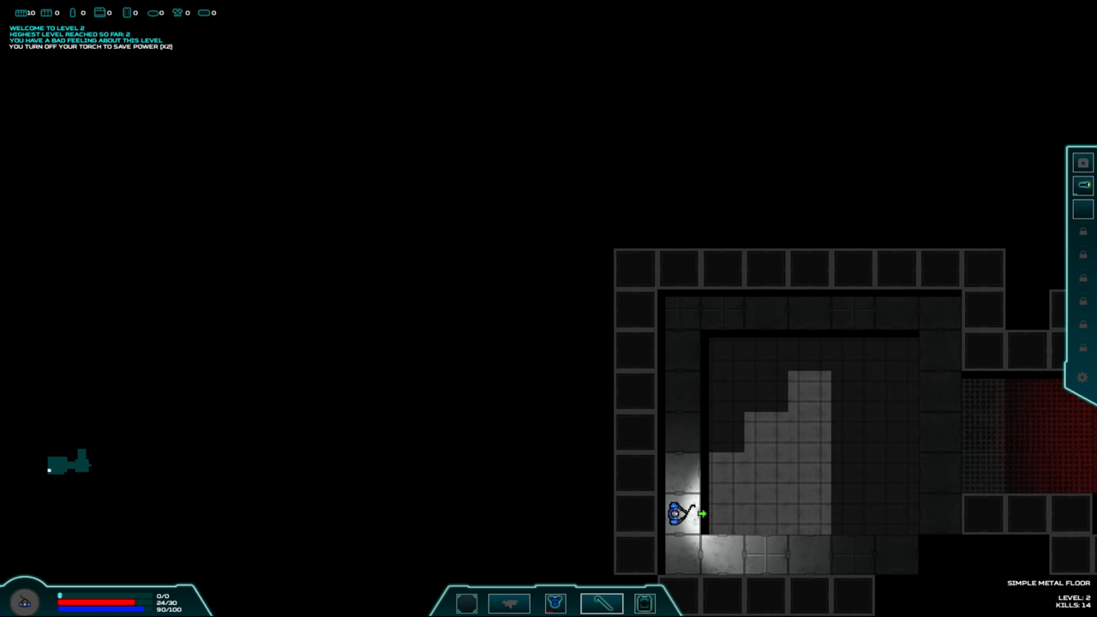
- Walk the marine along the first room of level 2
key("w")
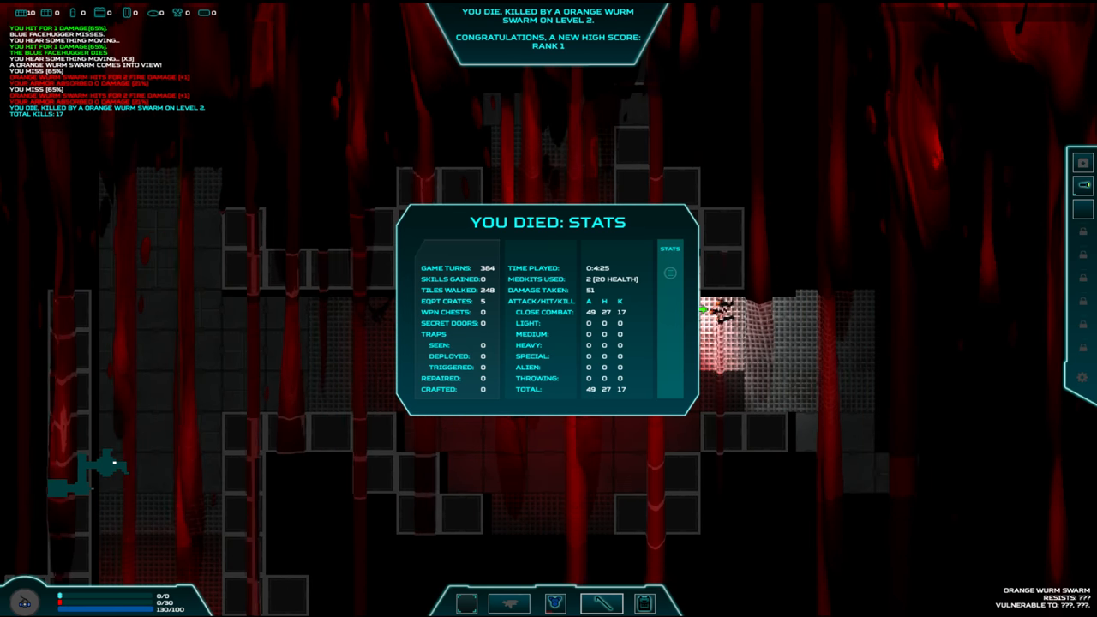
- Dismiss the YOU DIED stats panel and return to the title screen
left_click(671, 273)
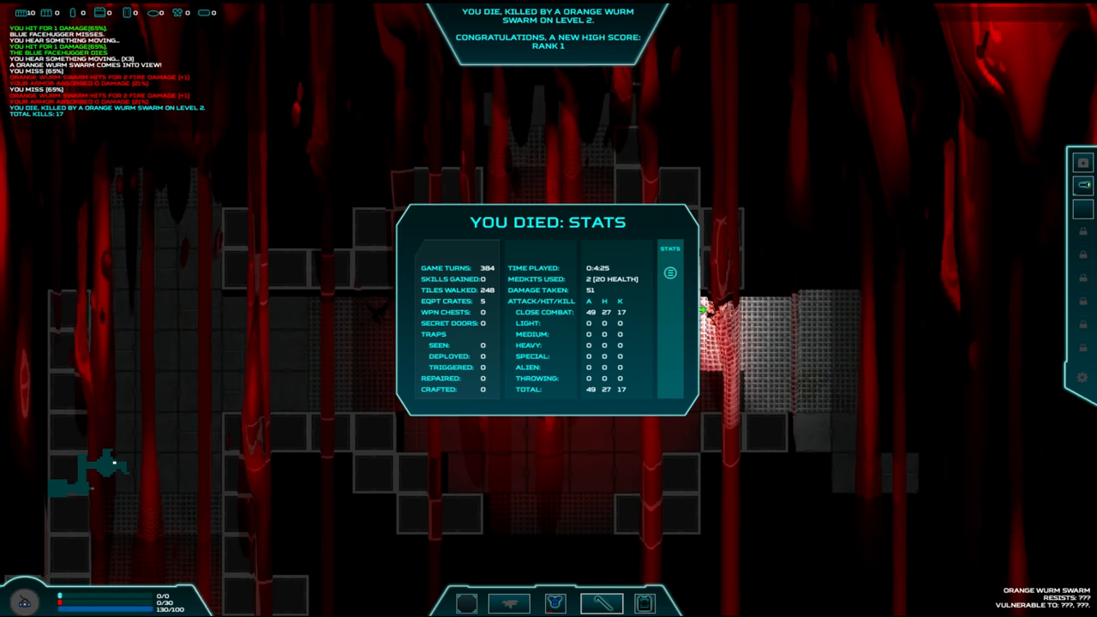
left_click(670, 272)
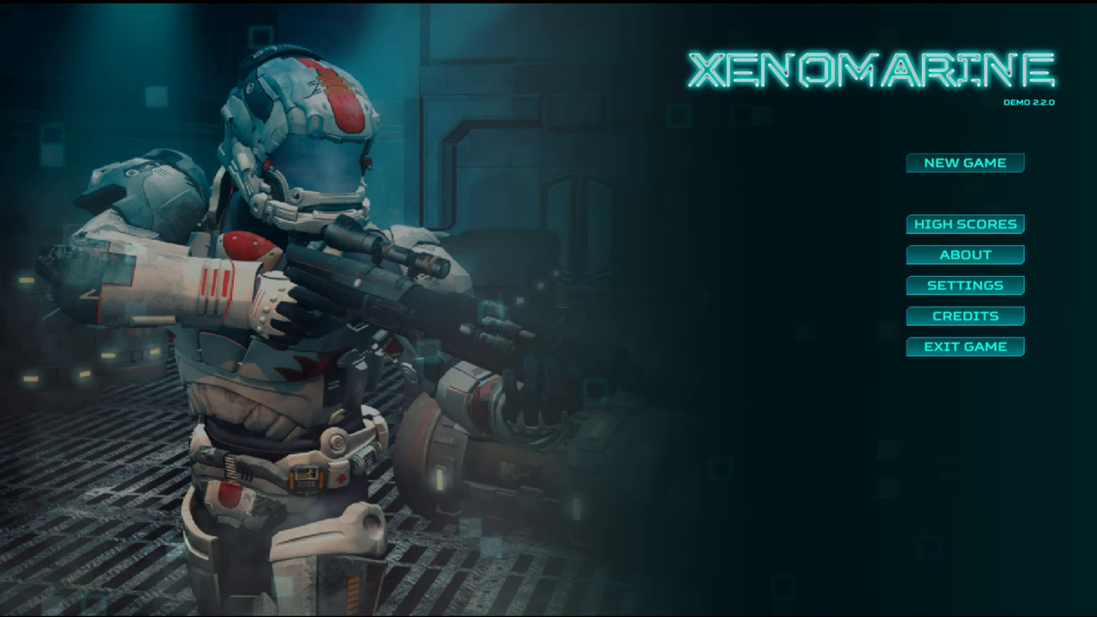
- Start a new game, equip the Ruger pistol from the steel chest, and open the skills terminal
left_click(965, 163)
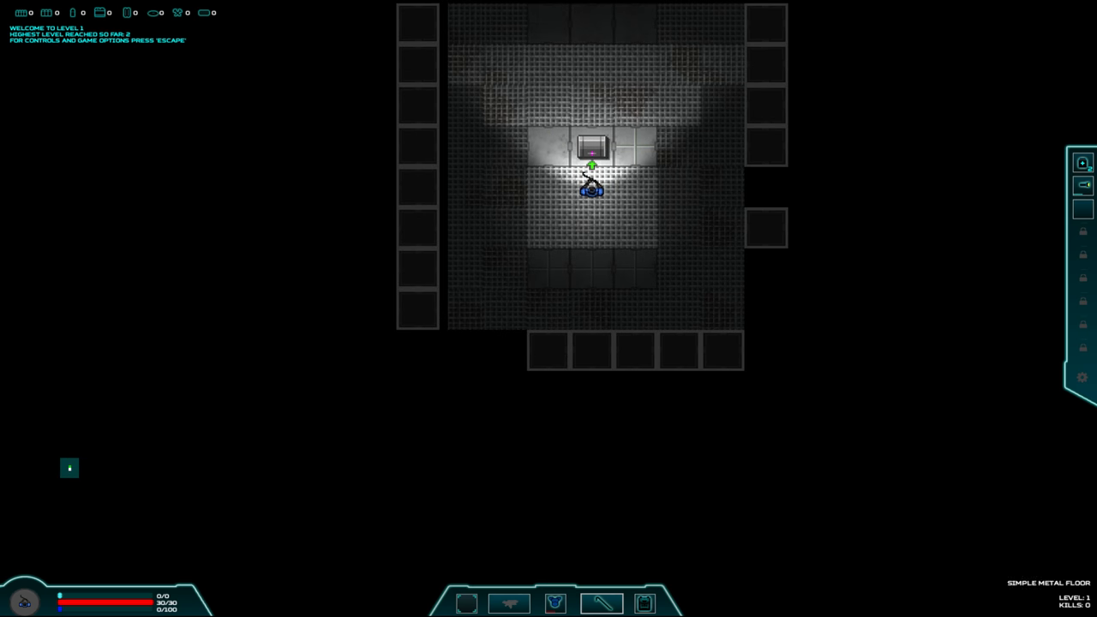
left_click(593, 146)
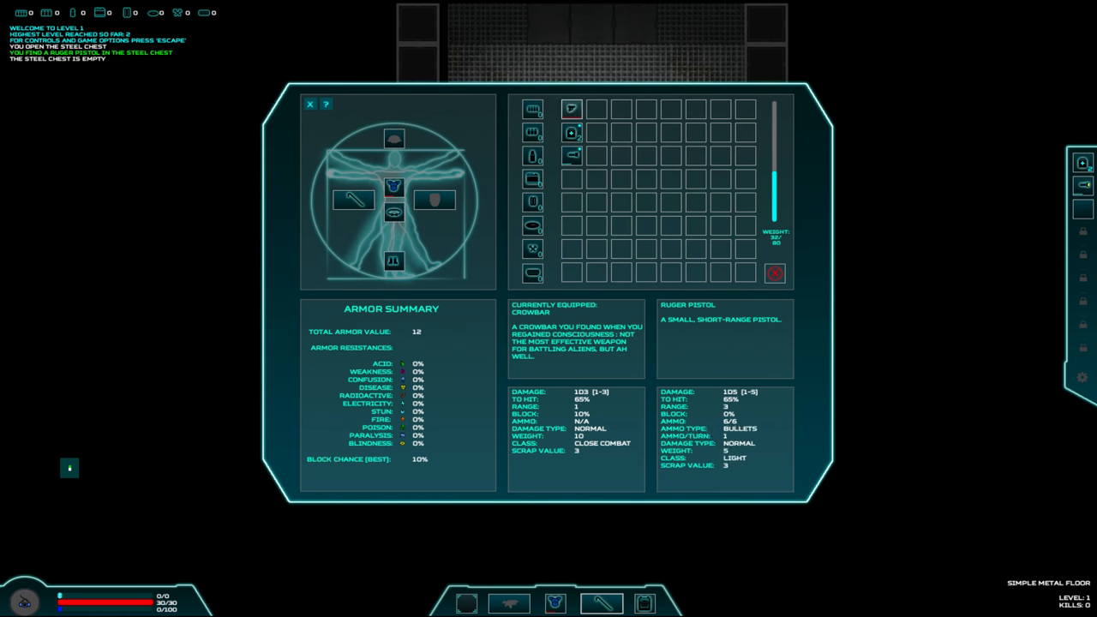
left_click(310, 103)
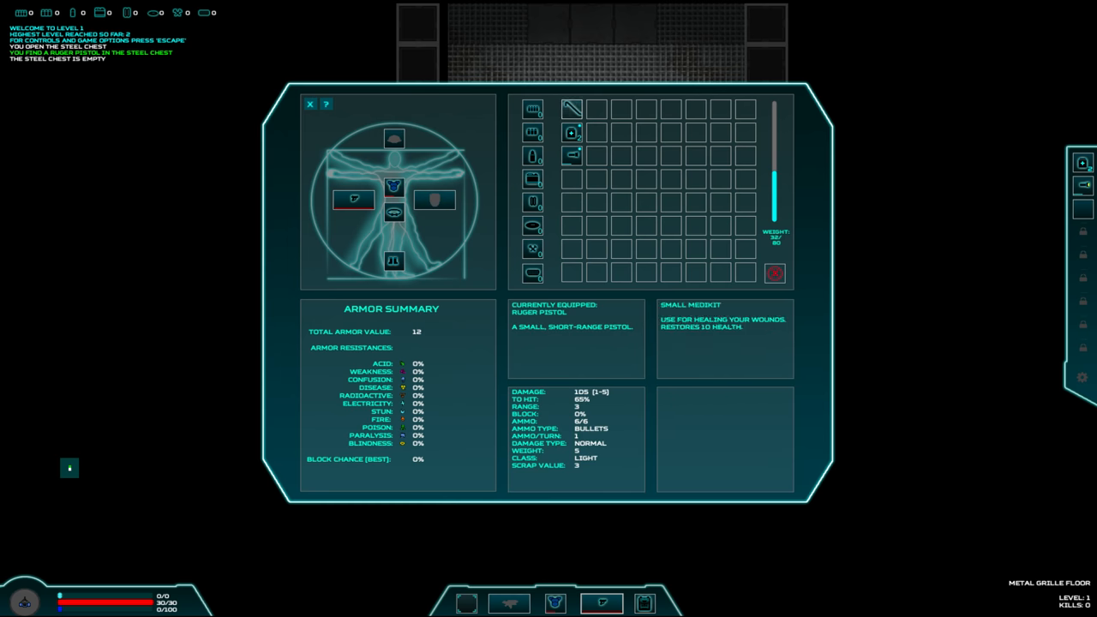
mouse_move(572, 110)
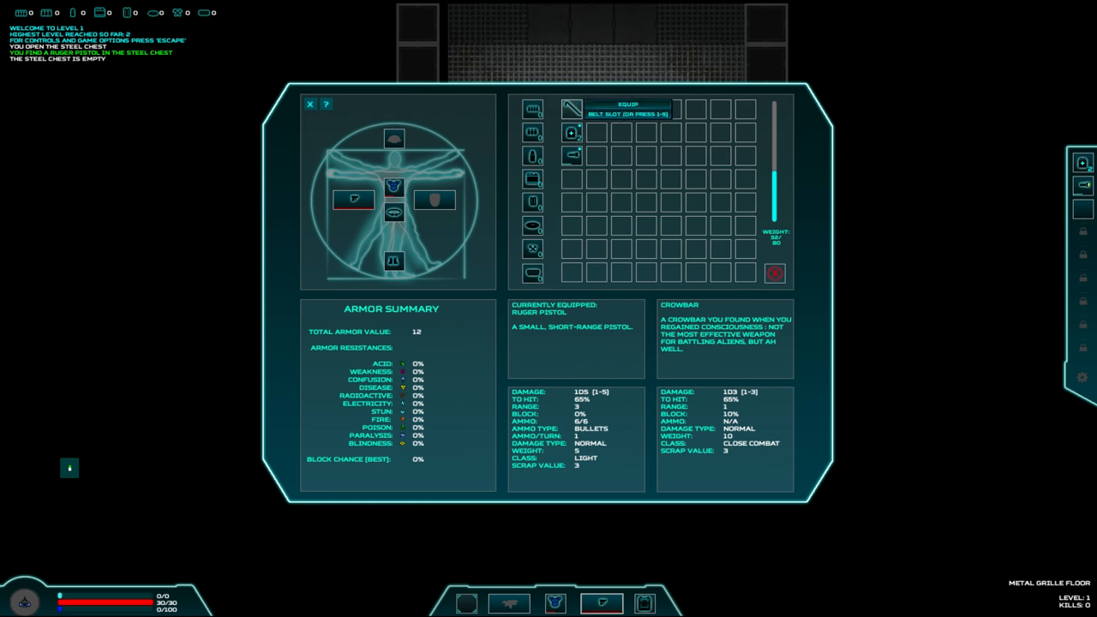
left_click(309, 104)
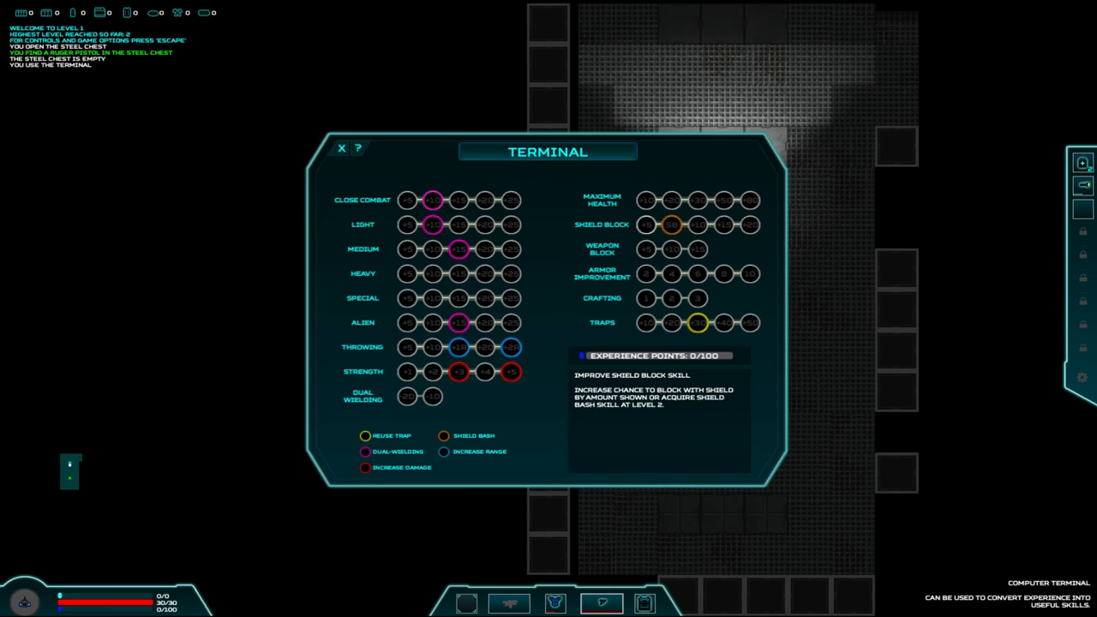
- Attempt the Shield Block upgrade, get refused for lack of experience, and close the terminal
left_click(670, 225)
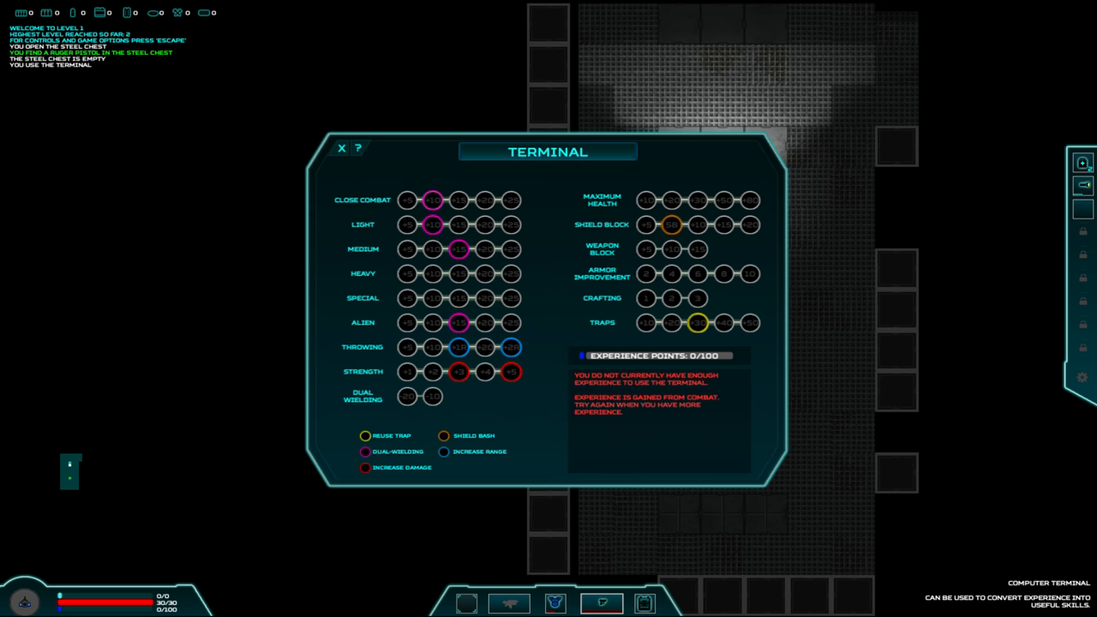
left_click(341, 148)
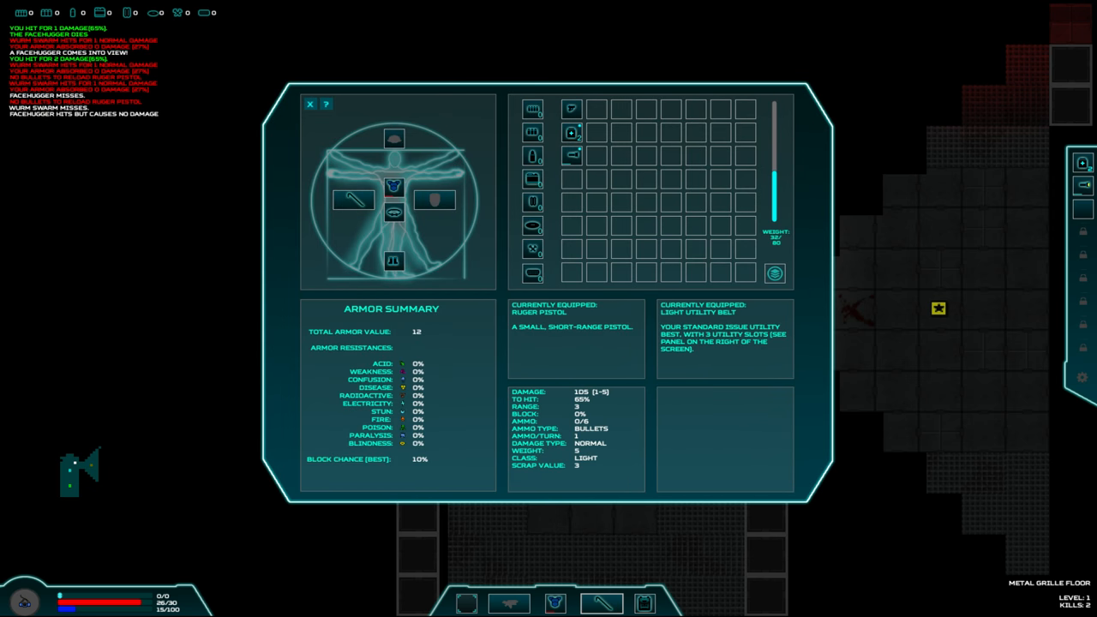
- Use the inventory to switch to the crowbar once the Ruger pistol runs dry
left_click(310, 103)
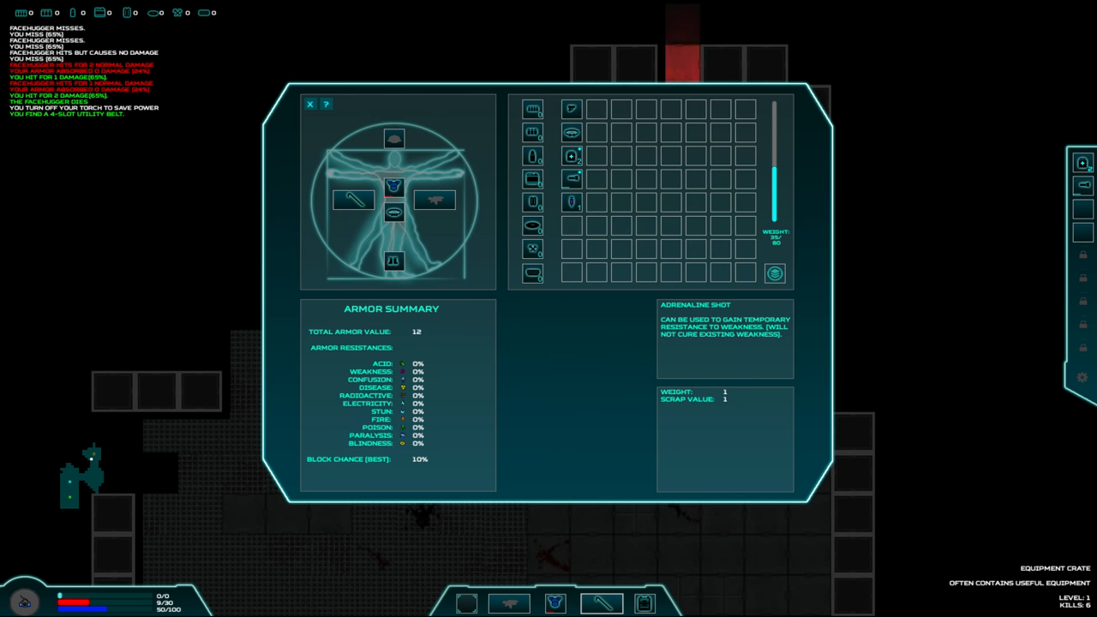
left_click(310, 104)
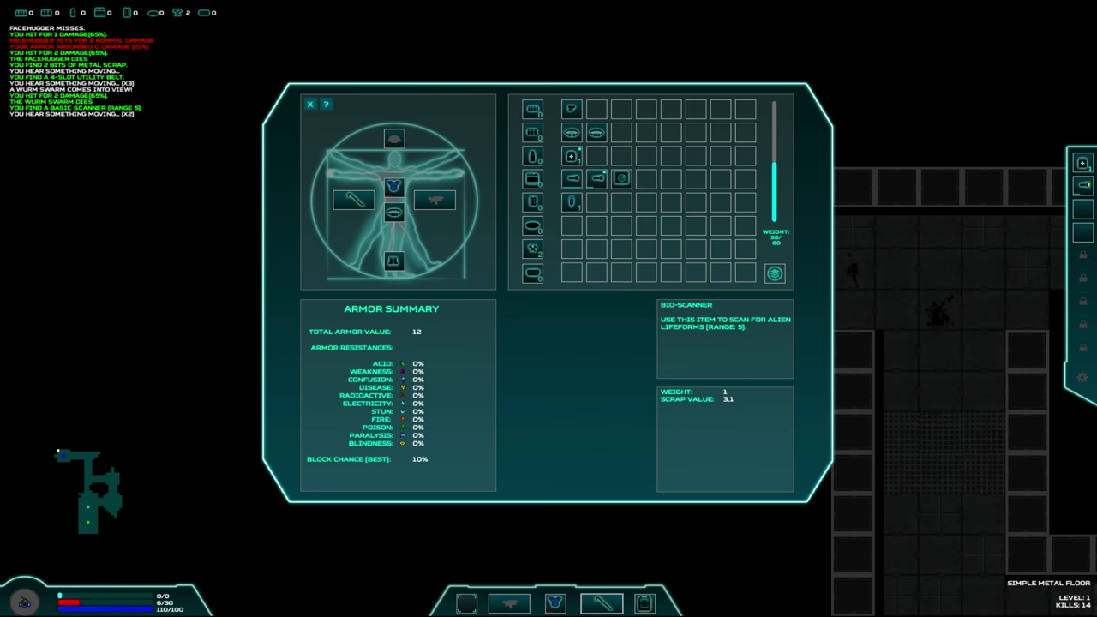
- Belt the bio-scanner, heal to 13/30 with a medikit, wear the Basic Helmet, close inventory
left_click(621, 178)
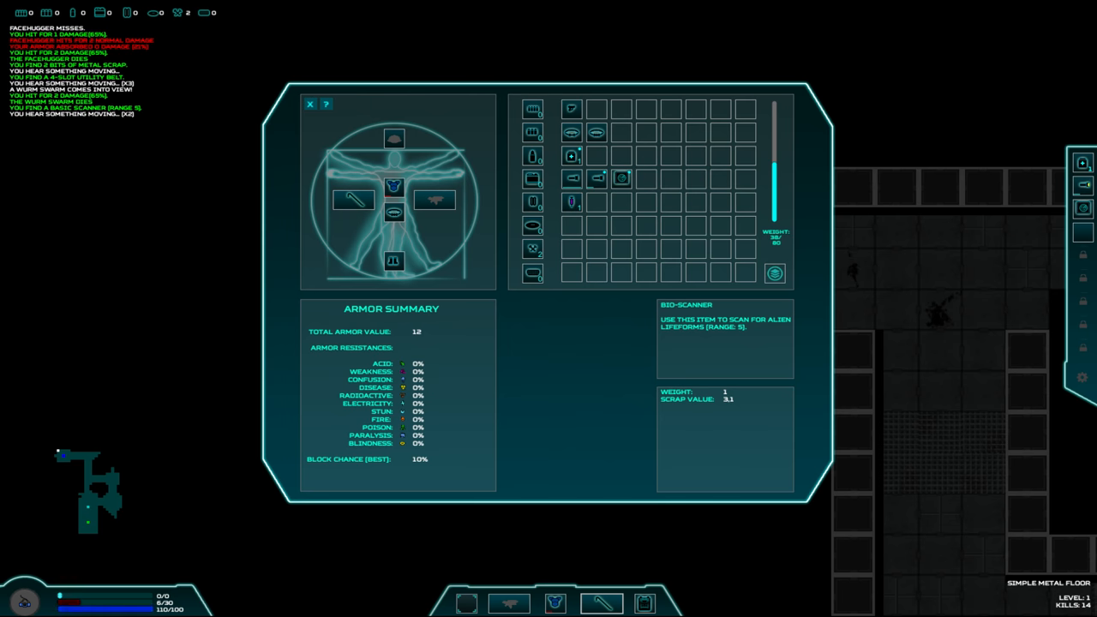
left_click(310, 104)
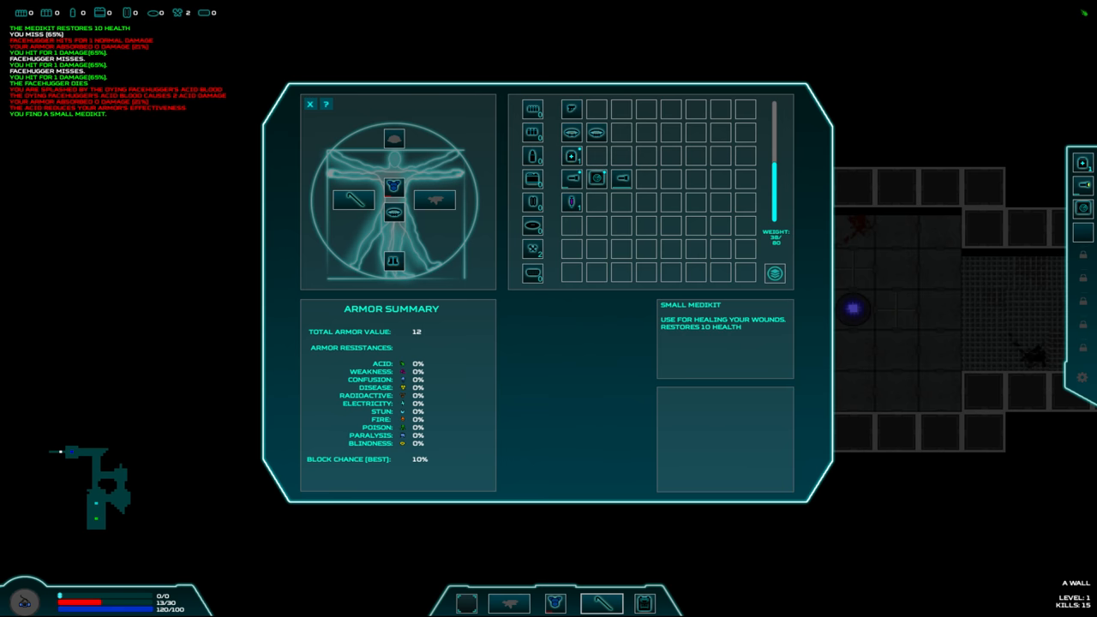
left_click(309, 104)
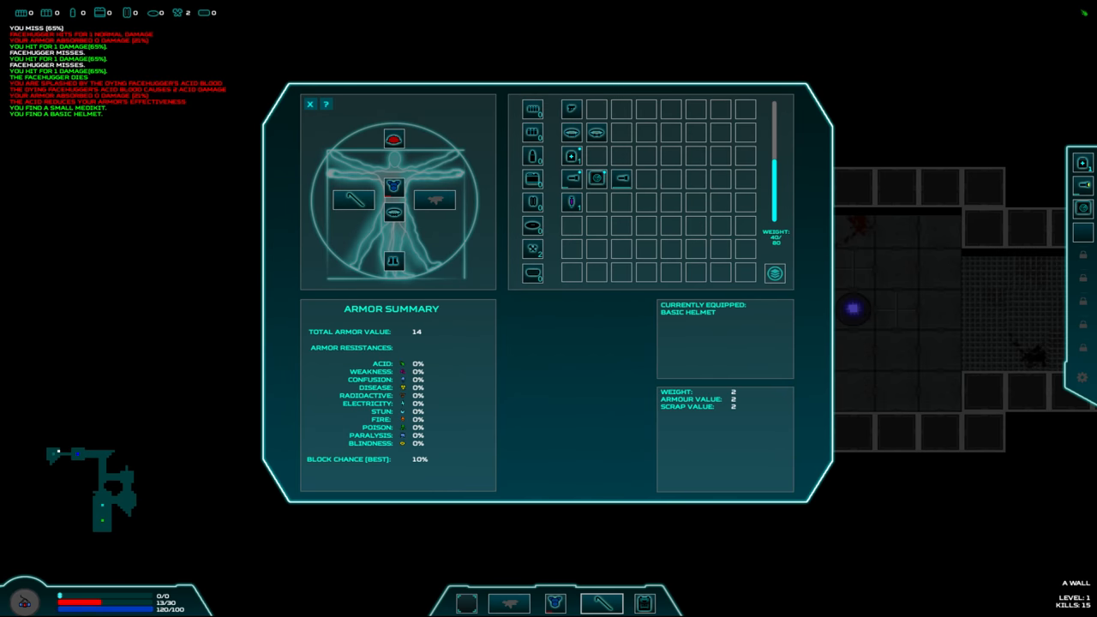
left_click(309, 104)
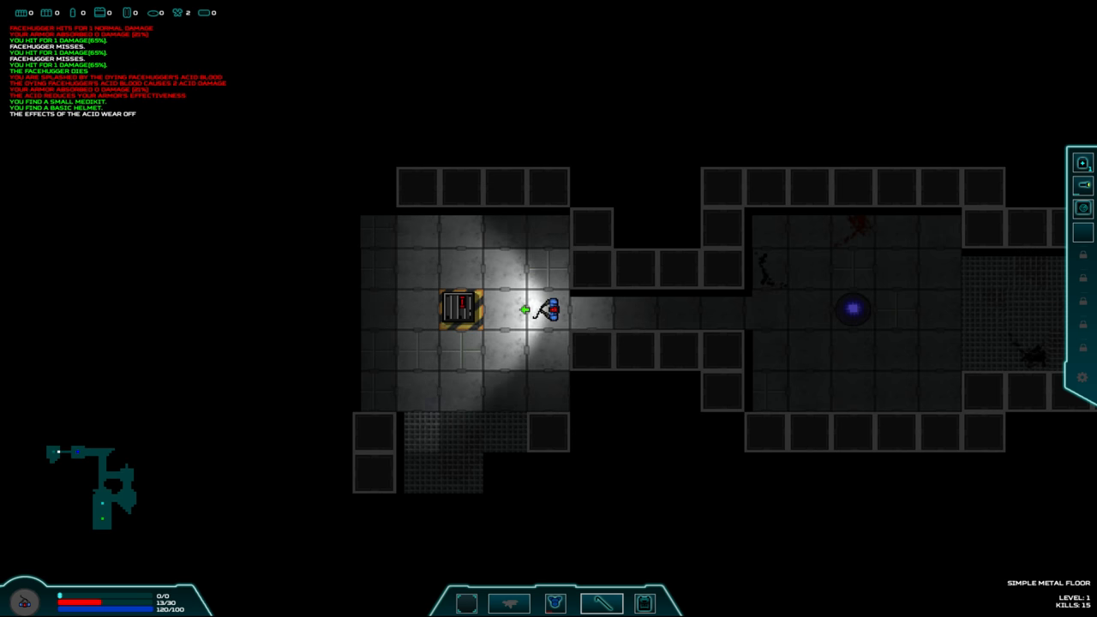
- Break the crate for a small medikit, kill the facehugger, reach the red hazard floor
key("Left")
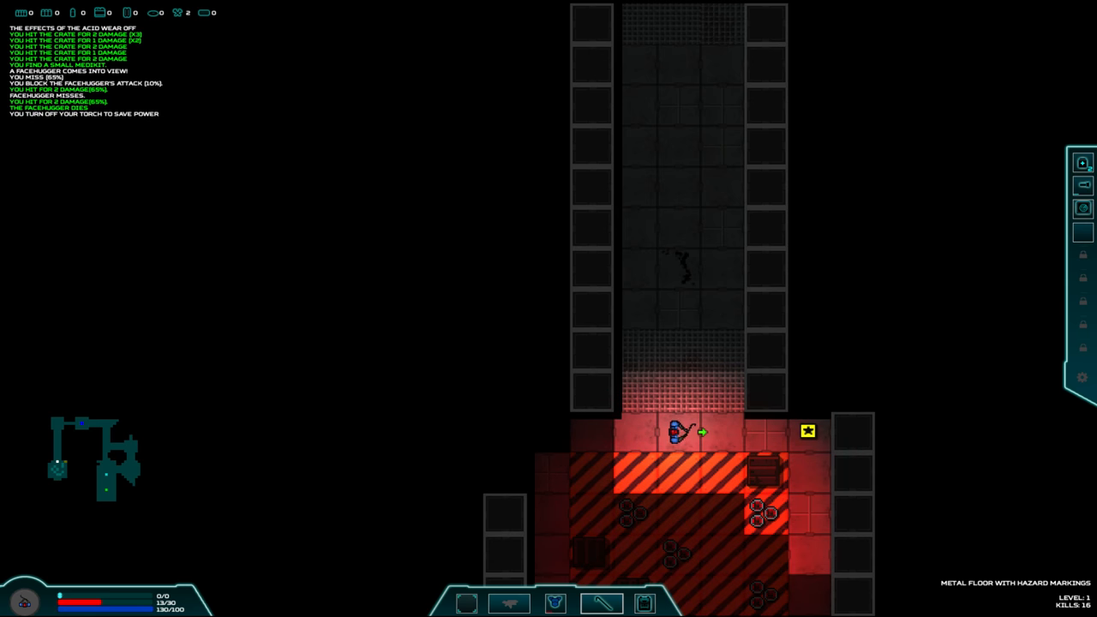
key("Right")
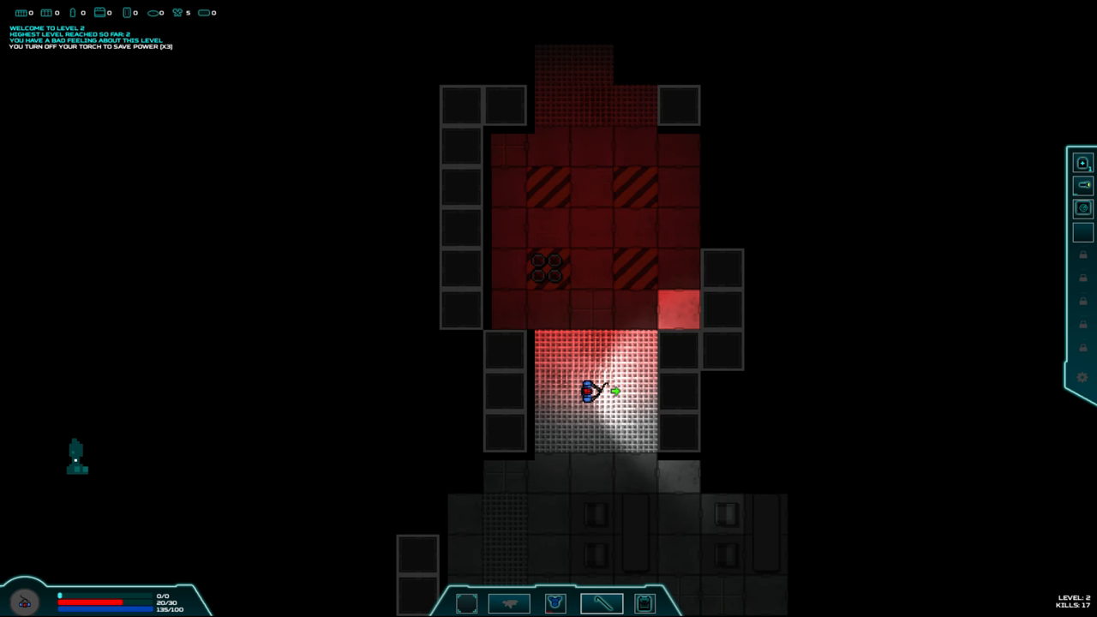
- Kill the room's facehuggers and wurm swarms, collect three stick grenades, then open inventory
key("s")
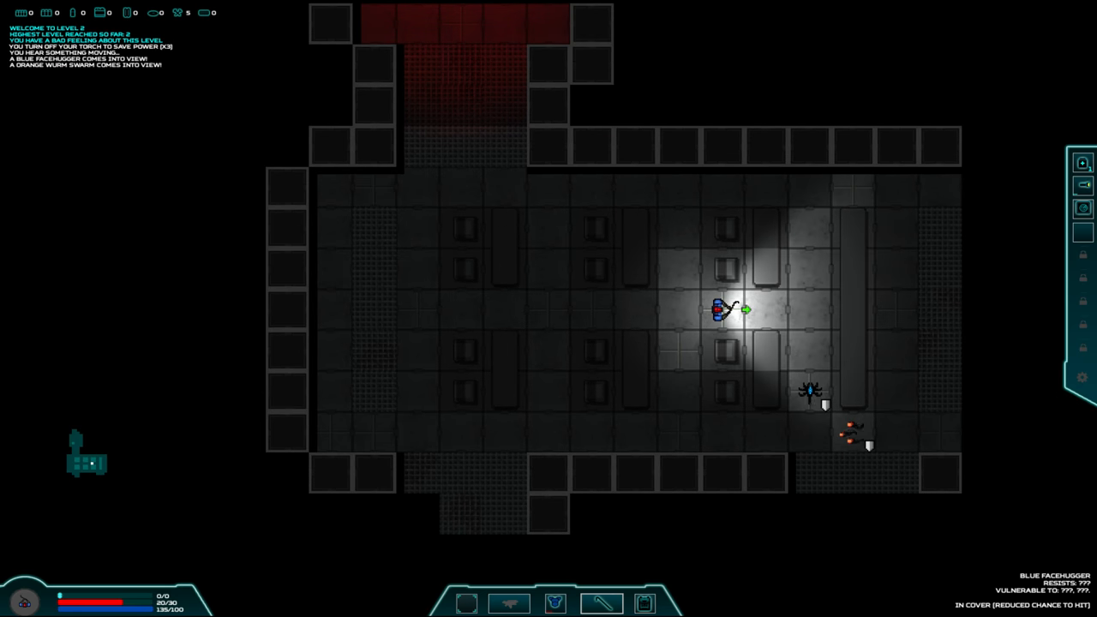
left_click(630, 309)
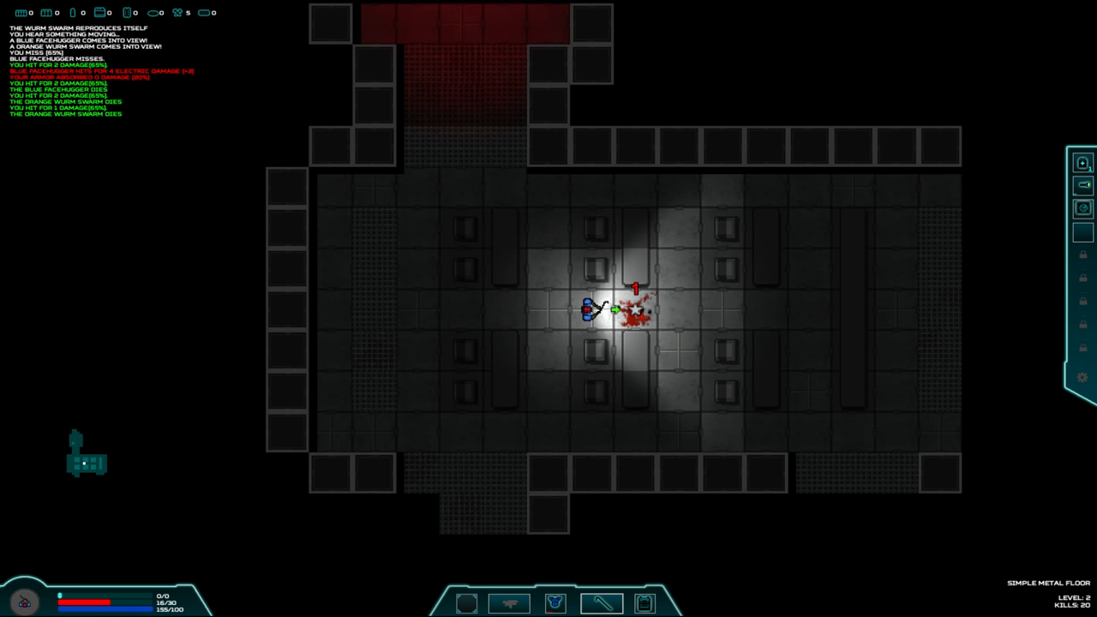
left_click(677, 433)
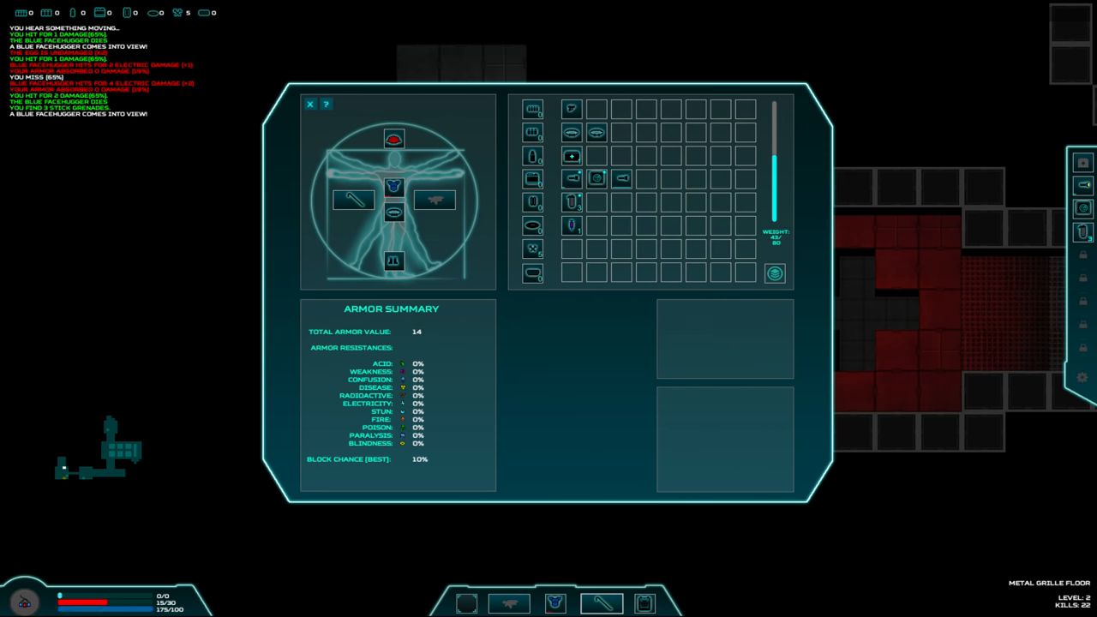
- Kill the blue facehugger and pick up 5 bullets and a small torch
left_click(310, 104)
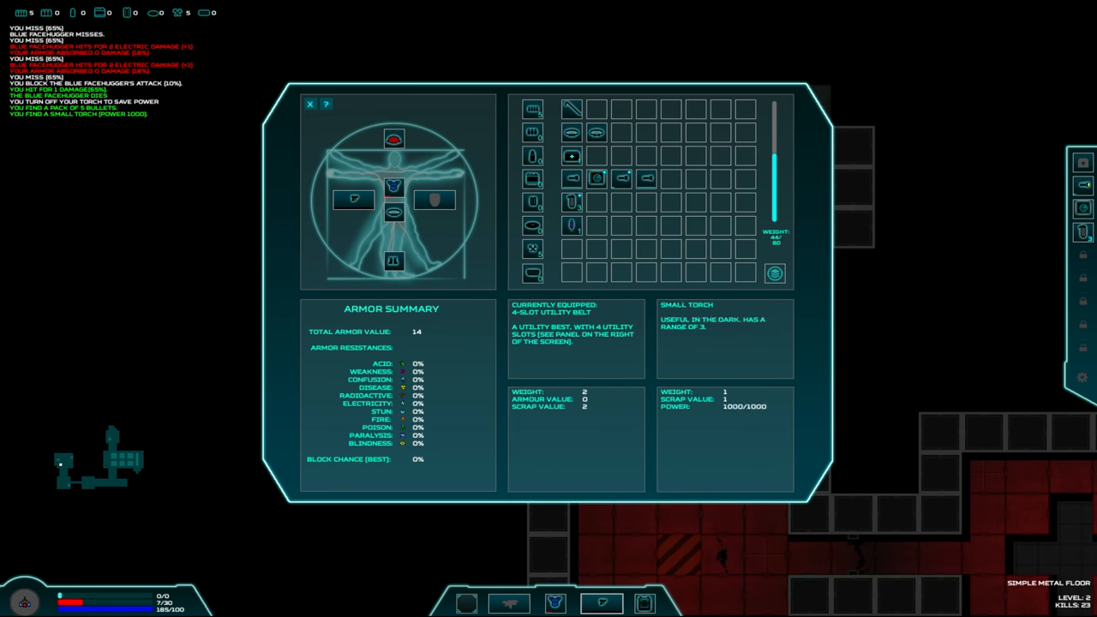
left_click(309, 104)
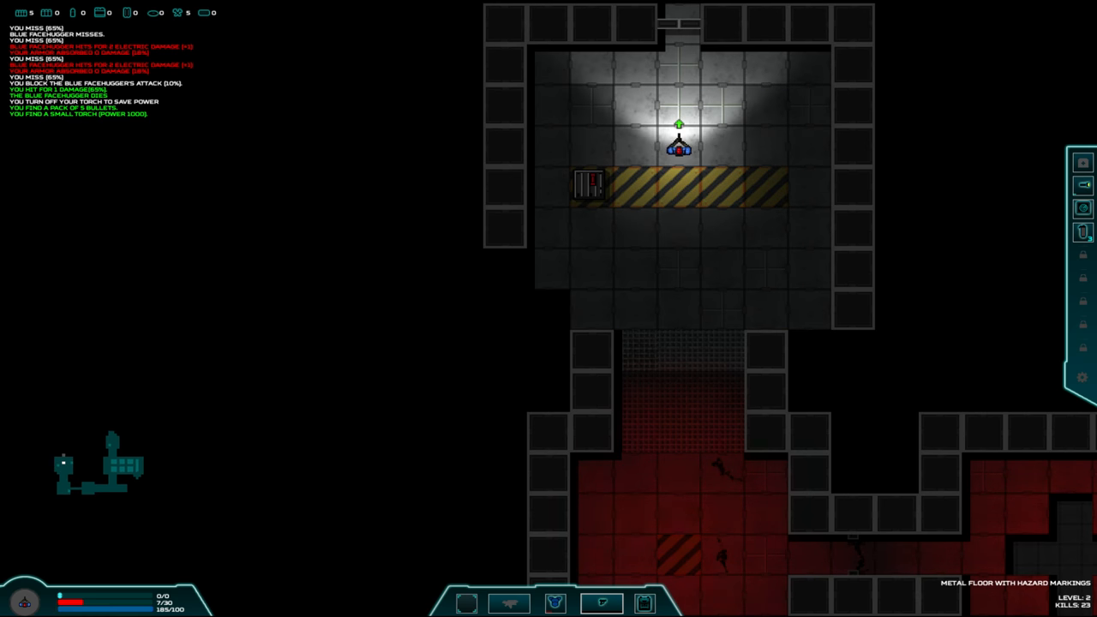
- Kill the hazard-room facehugger for 24 kills and walk through both doors to the workbench
left_click(602, 603)
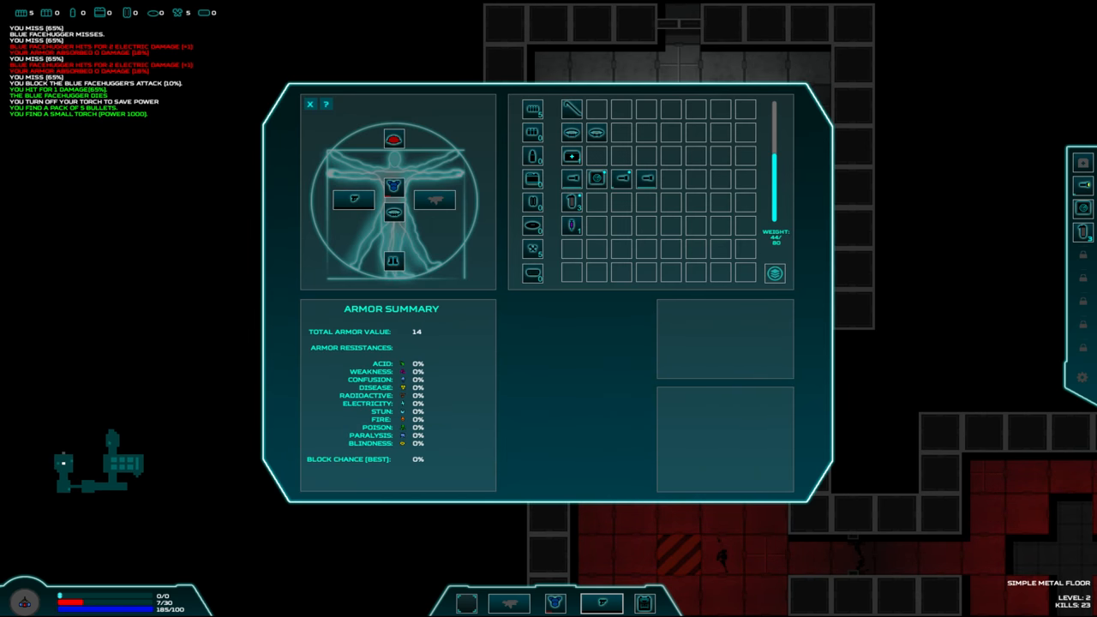
left_click(310, 104)
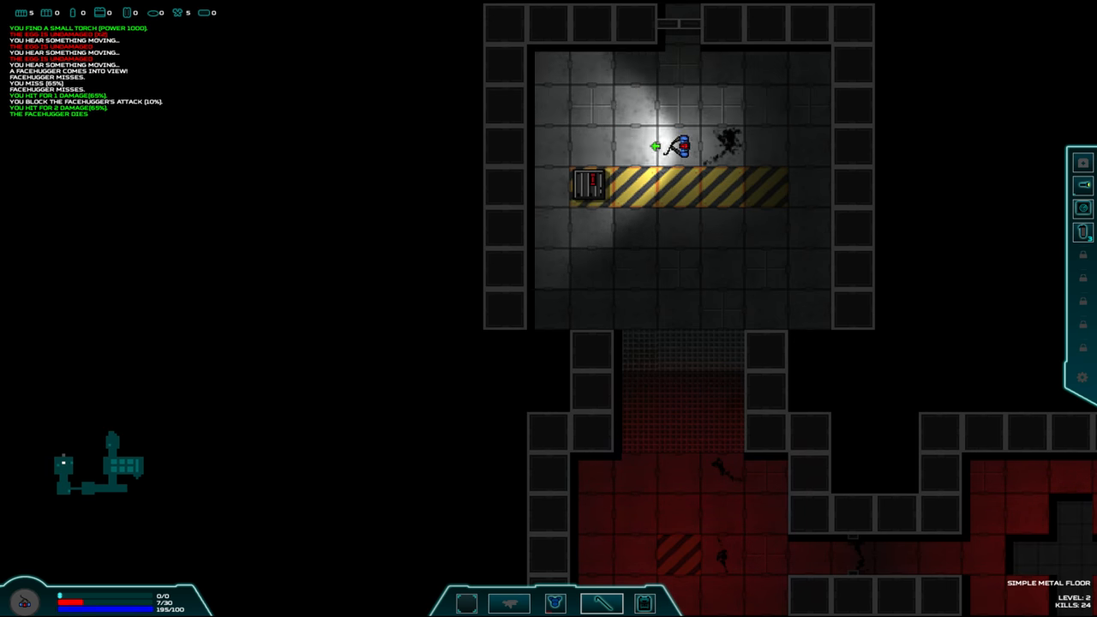
key("w")
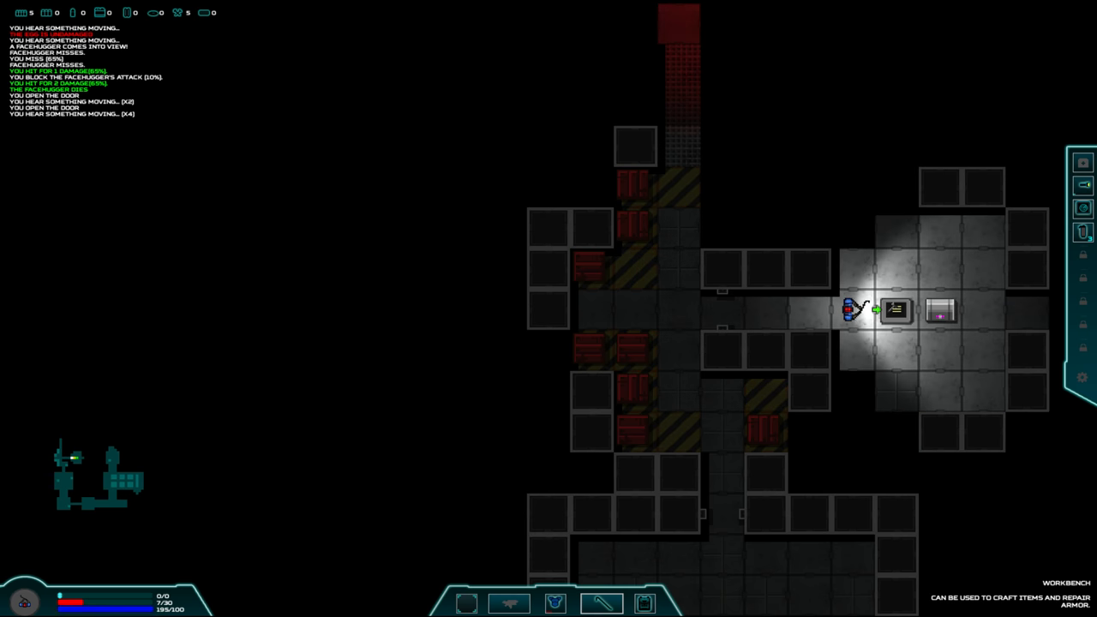
- Use the workbench, which reports no target within range, then close the equipment screen
left_click(892, 310)
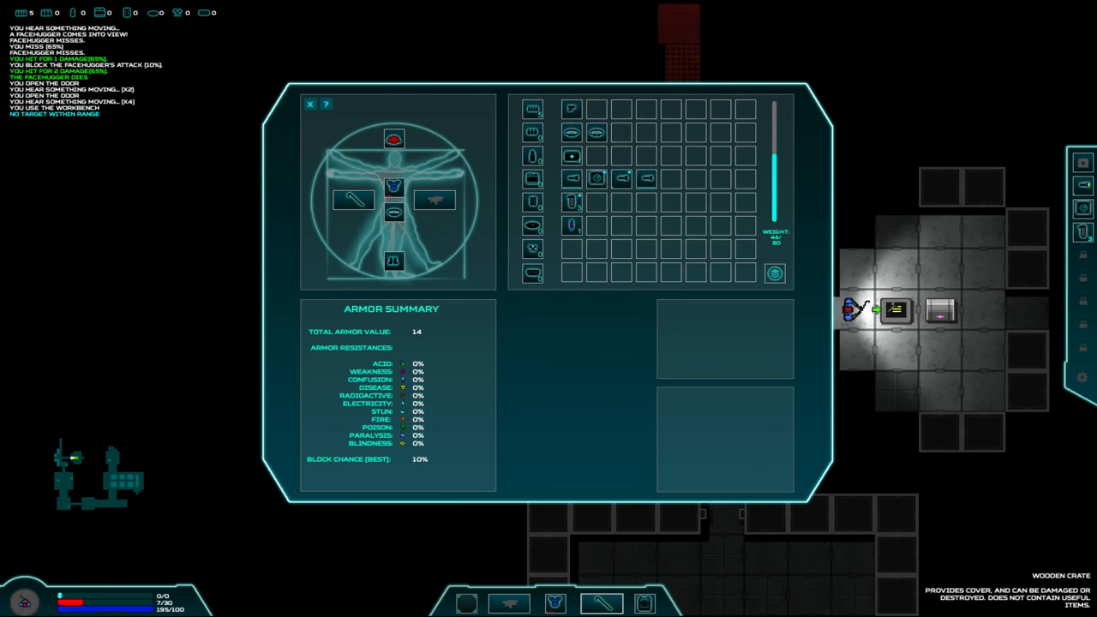
left_click(310, 104)
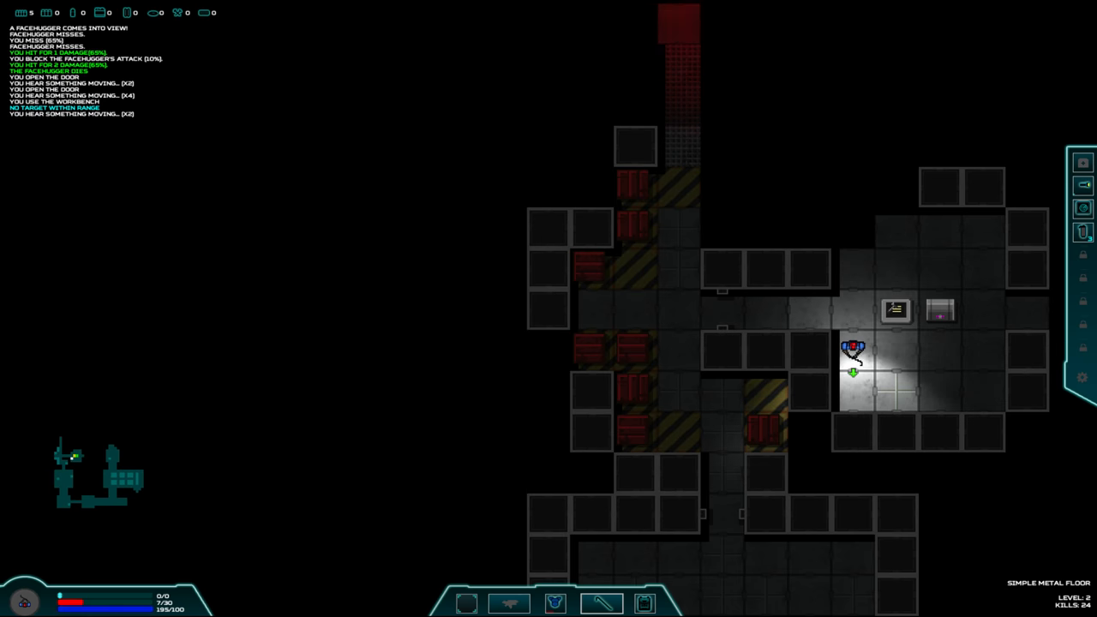
- Equip the laser pistol from the steel chest and kill the blue facehugger
left_click(940, 310)
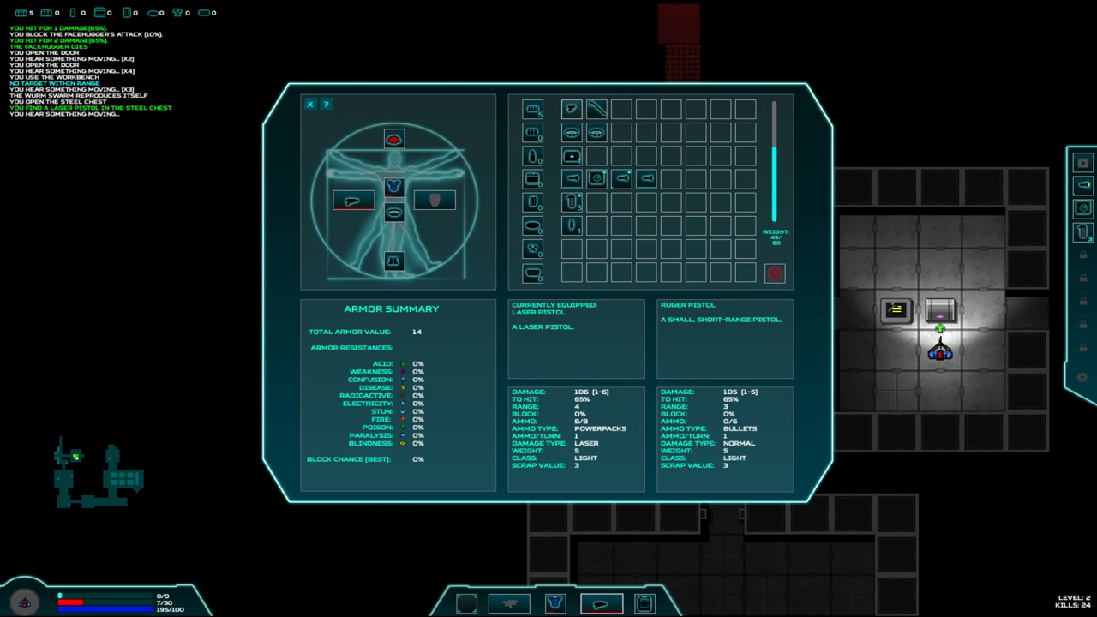
left_click(309, 104)
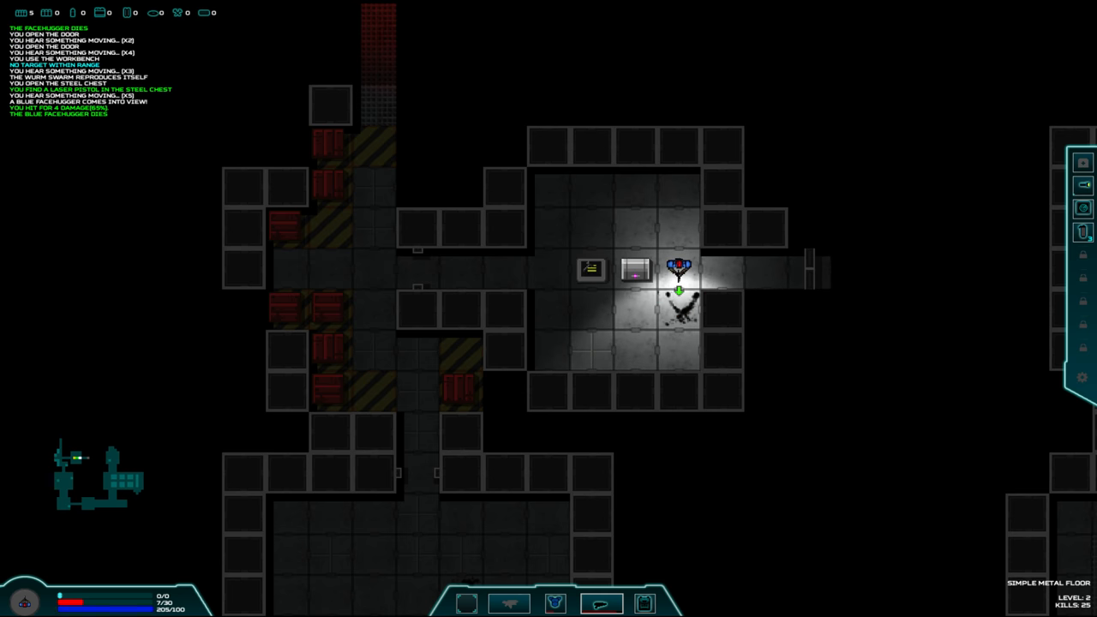
- Open the east door, kill the orange wurm swarm for 26 kills, and step back
key("Right")
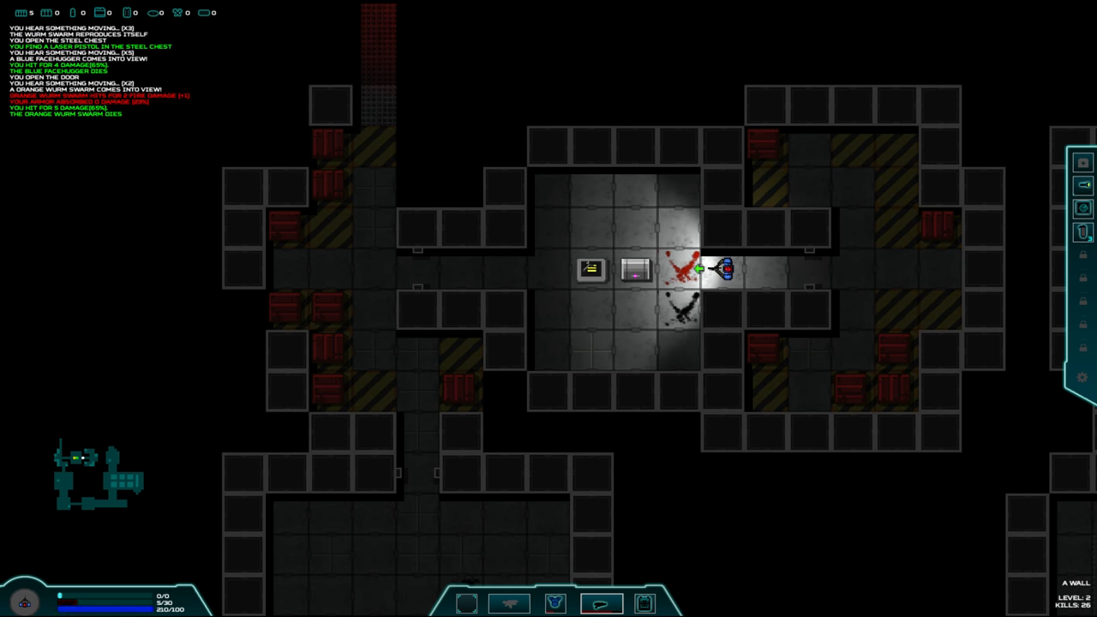
key("Down")
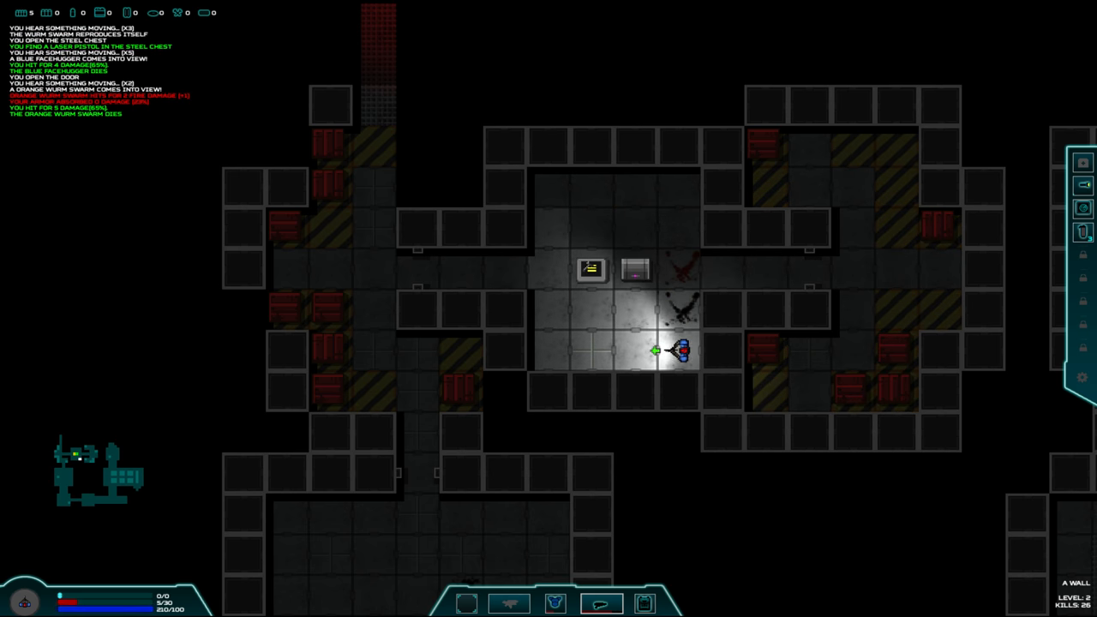